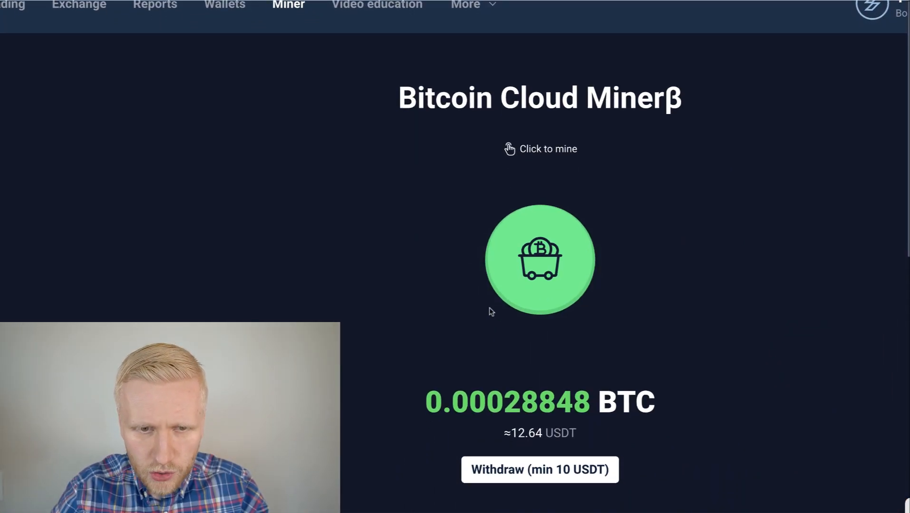
- Withdraw the cloud miner's mined 0.00028848 BTC (about 12.64 USDT) balance
scroll("down", 3)
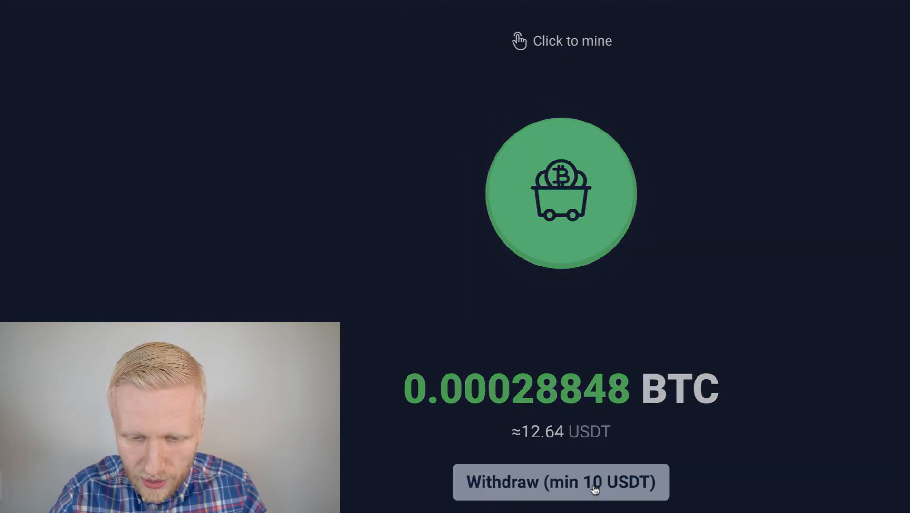
left_click(560, 482)
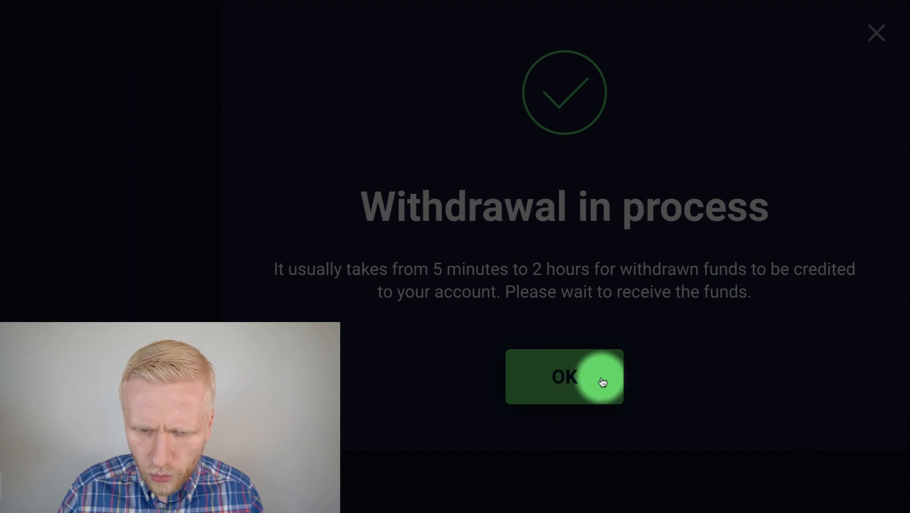
- Acknowledge the withdrawal-in-process message and restart mining from a zero balance
left_click(563, 377)
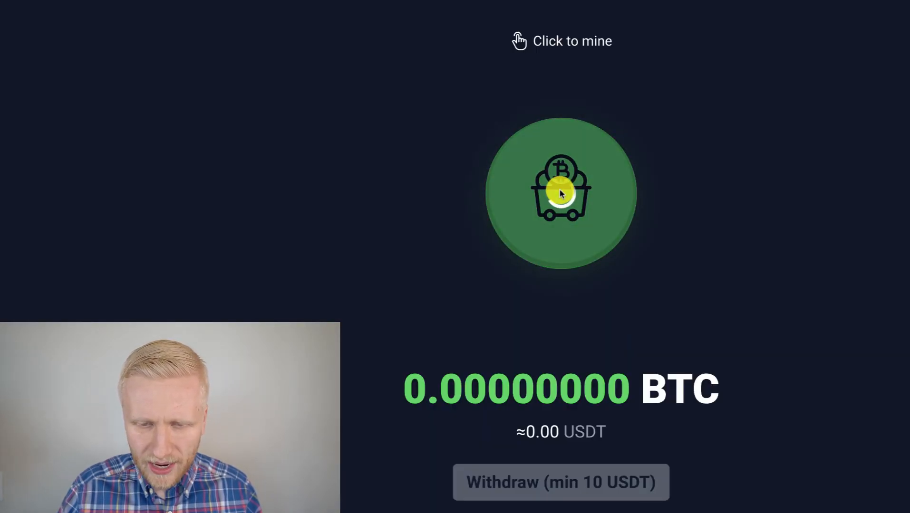
left_click(560, 192)
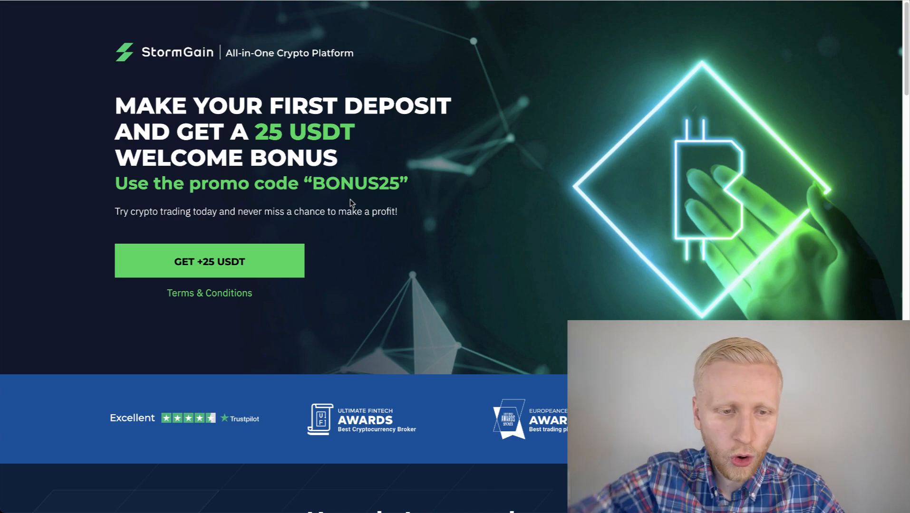
- Dismiss the 25 USDT bonus sign-up form and scroll to the four bonus steps
left_click(208, 261)
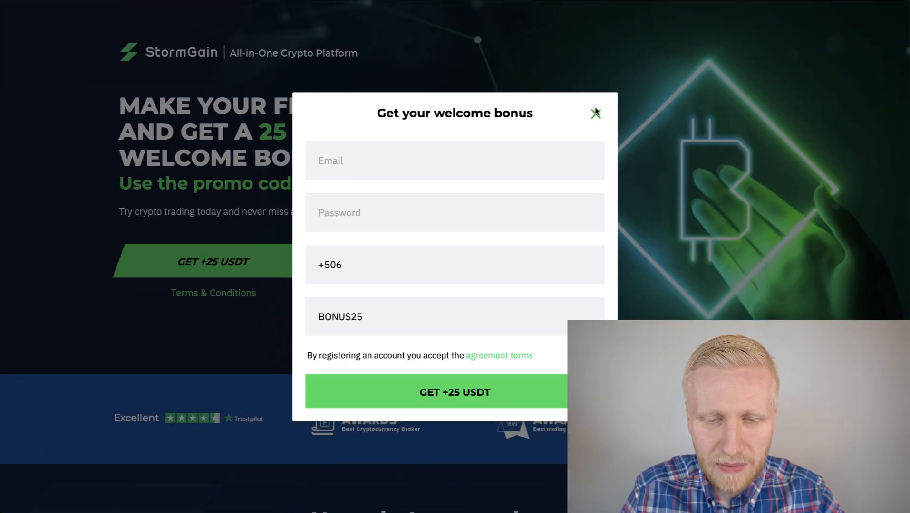
left_click(595, 113)
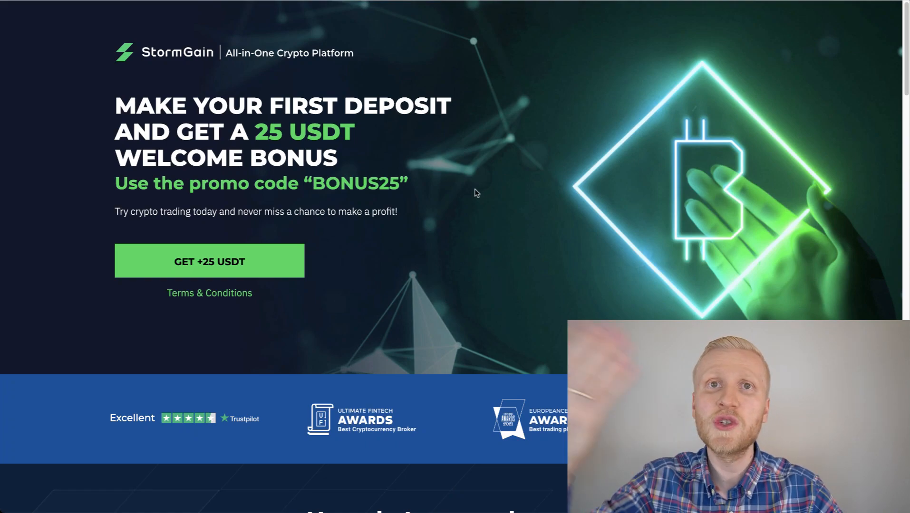
scroll("down", 3)
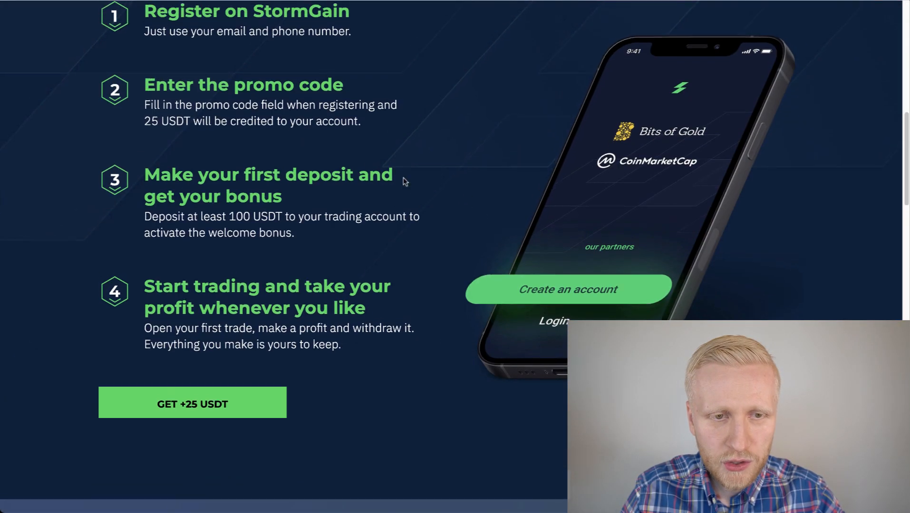
scroll("down", 3)
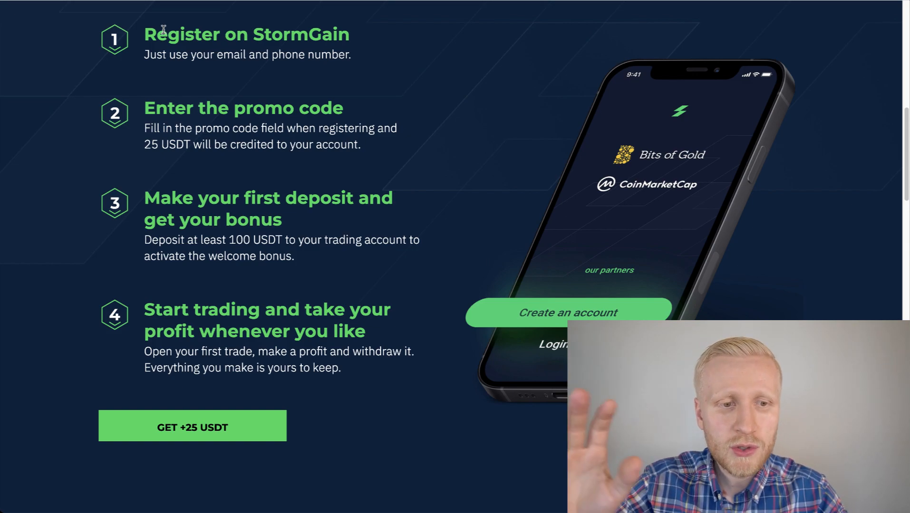
scroll("up", 3)
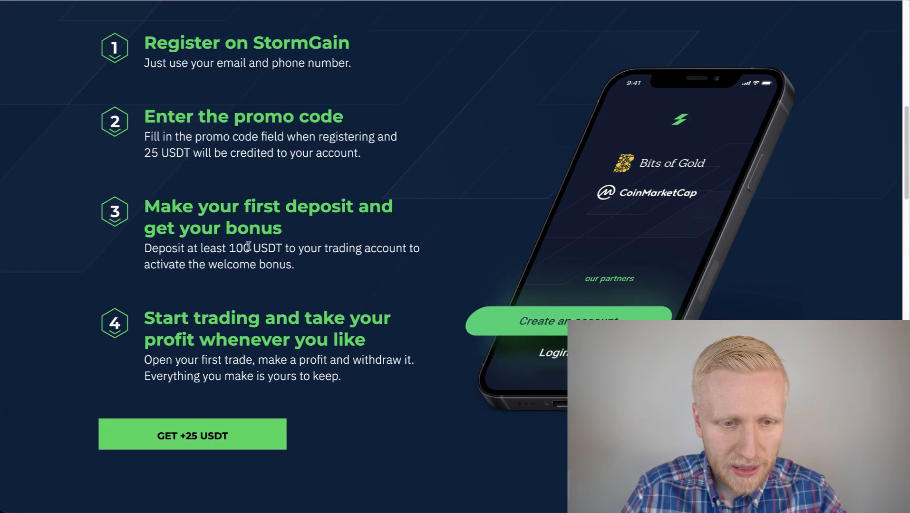
mouse_move(296, 259)
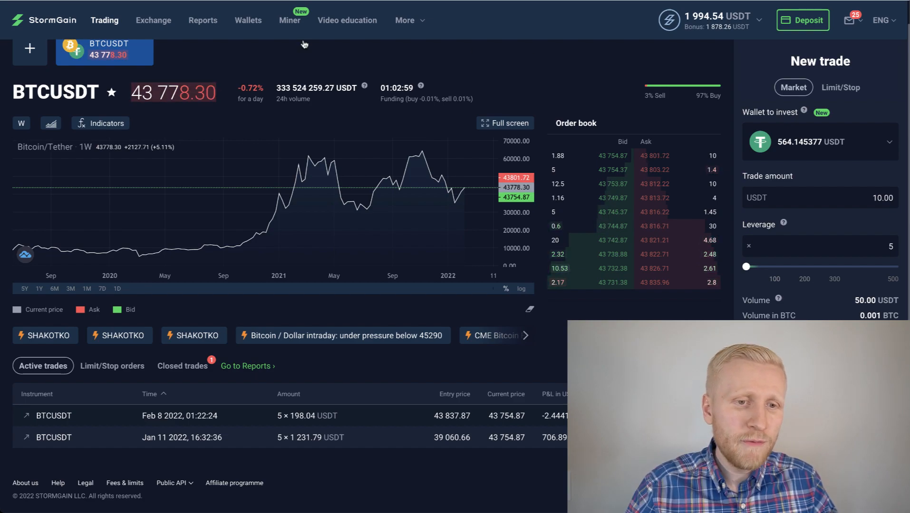
mouse_move(383, 61)
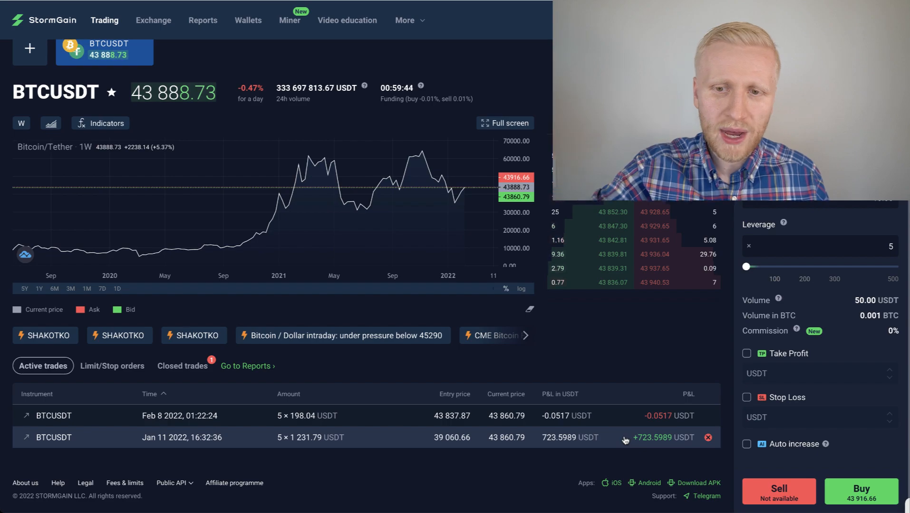
left_click(248, 20)
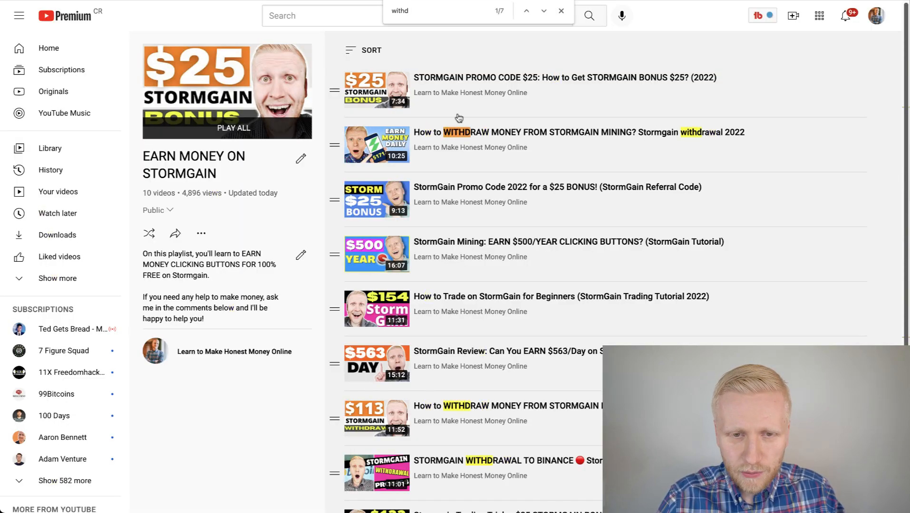
mouse_move(563, 50)
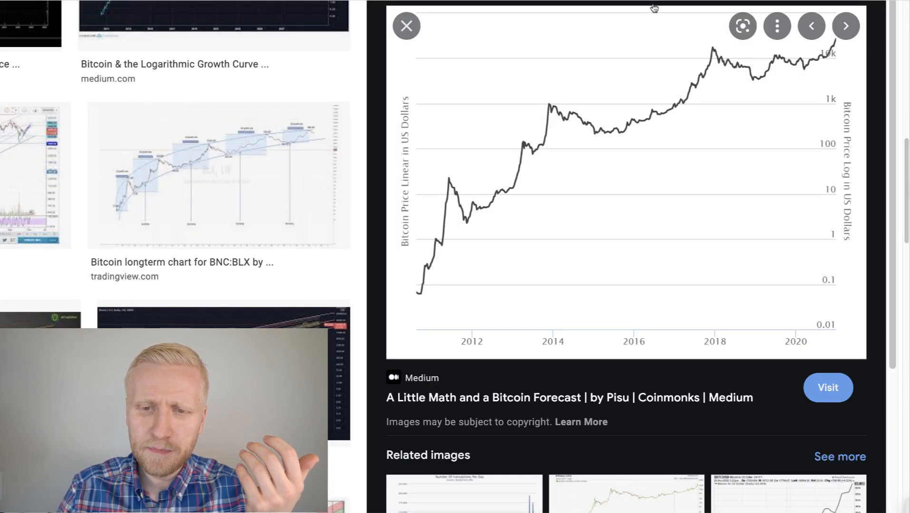
mouse_move(445, 198)
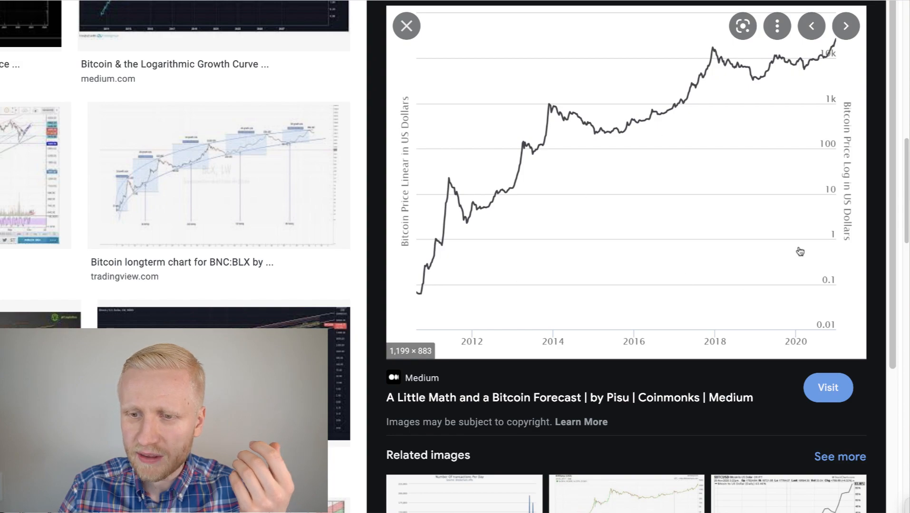
mouse_move(832, 244)
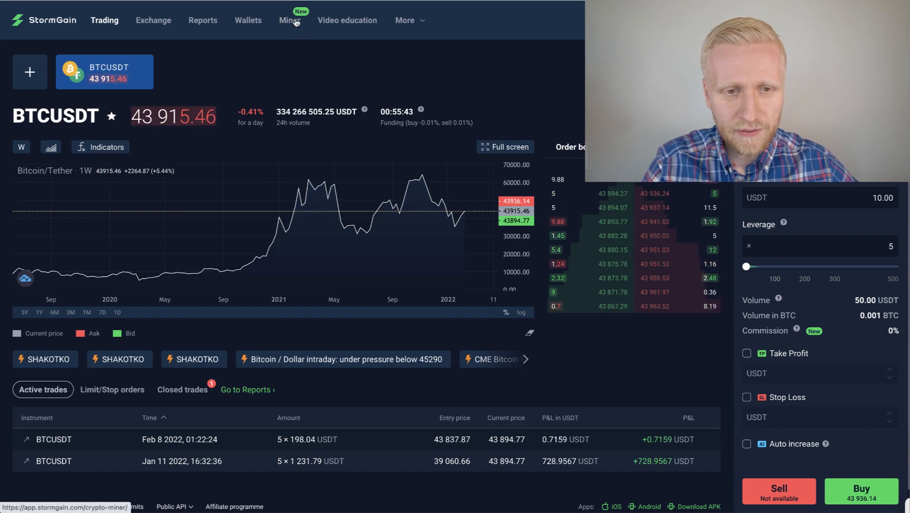
- Navigate from the cloud miner to the Tether wallet showing the 2,628.18 USDT balance
left_click(247, 19)
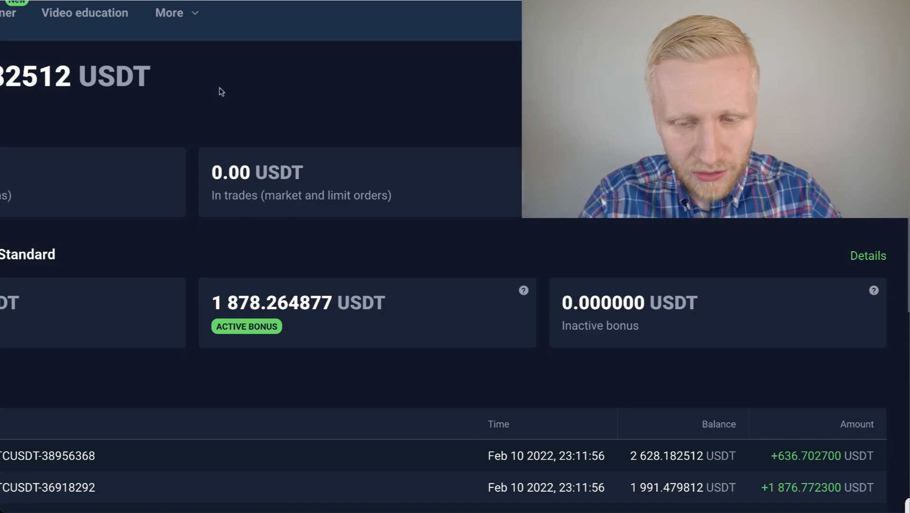
mouse_move(486, 252)
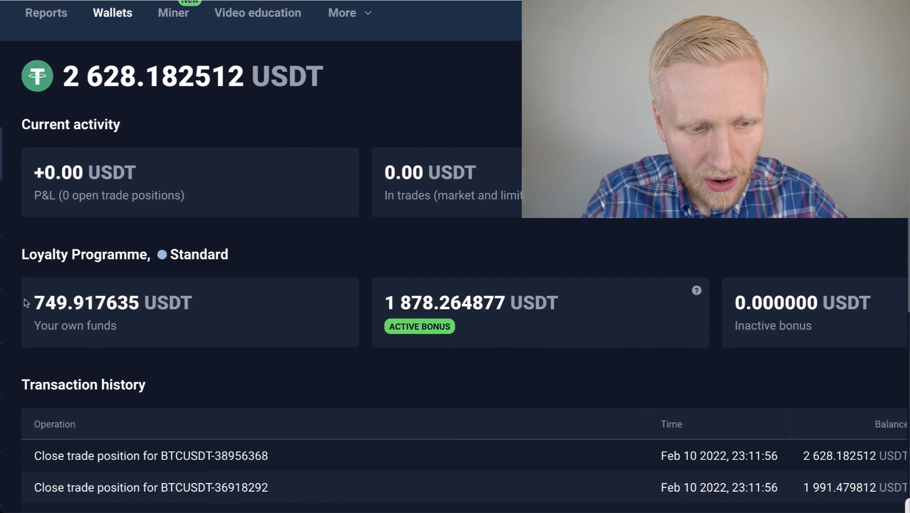
mouse_move(158, 335)
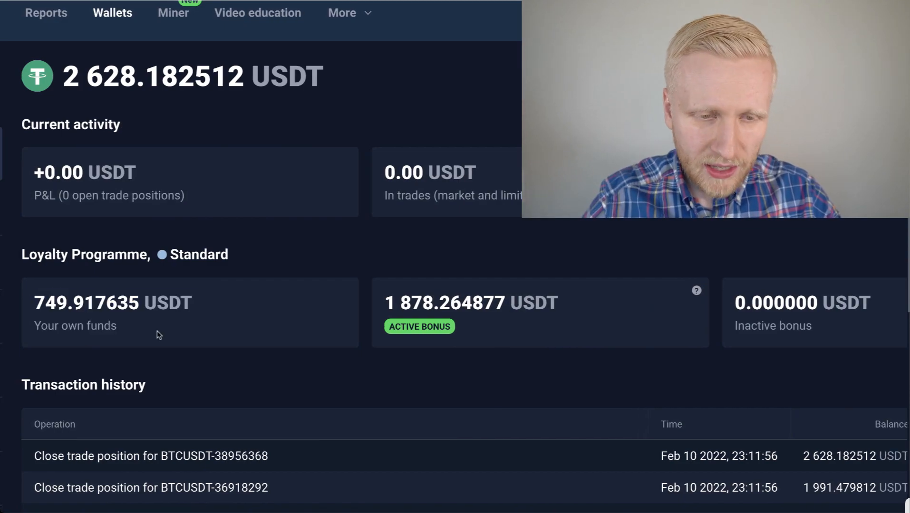
left_click(105, 12)
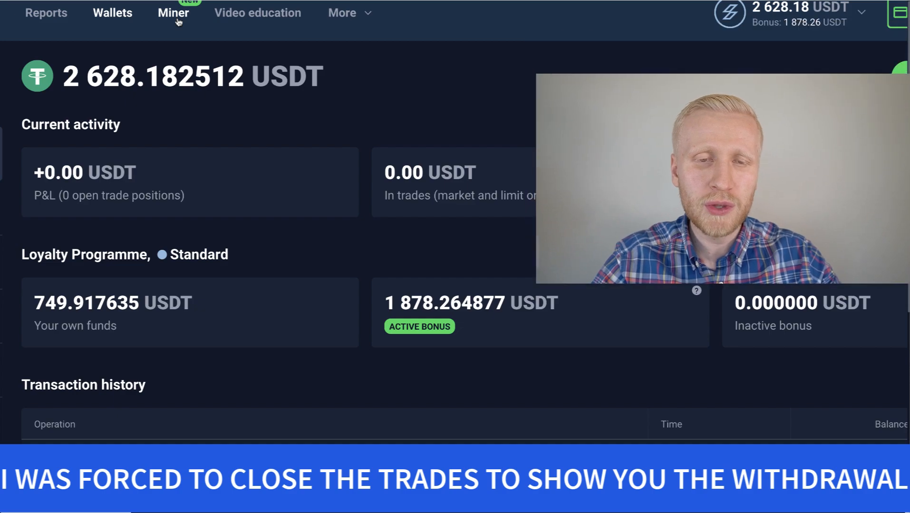
left_click(113, 12)
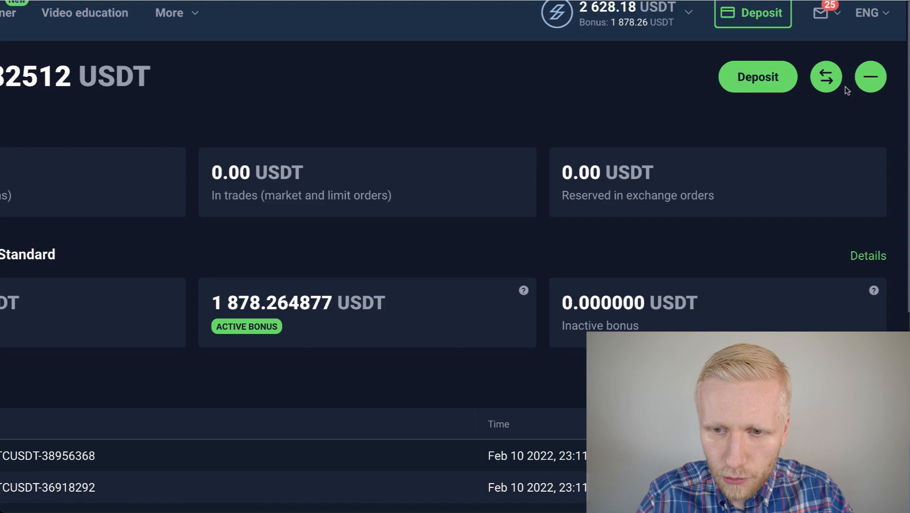
mouse_move(825, 76)
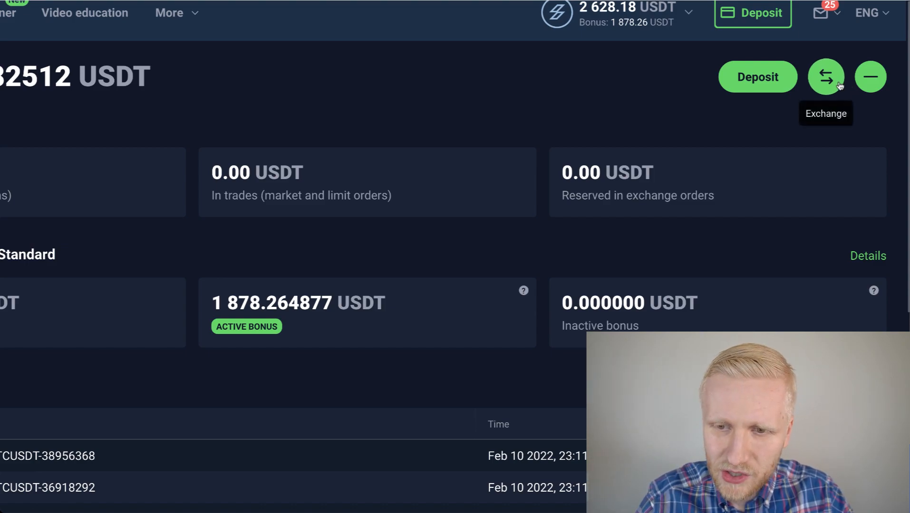
- Bring up the currency exchange form for the 749.917635 USDT own funds
left_click(825, 77)
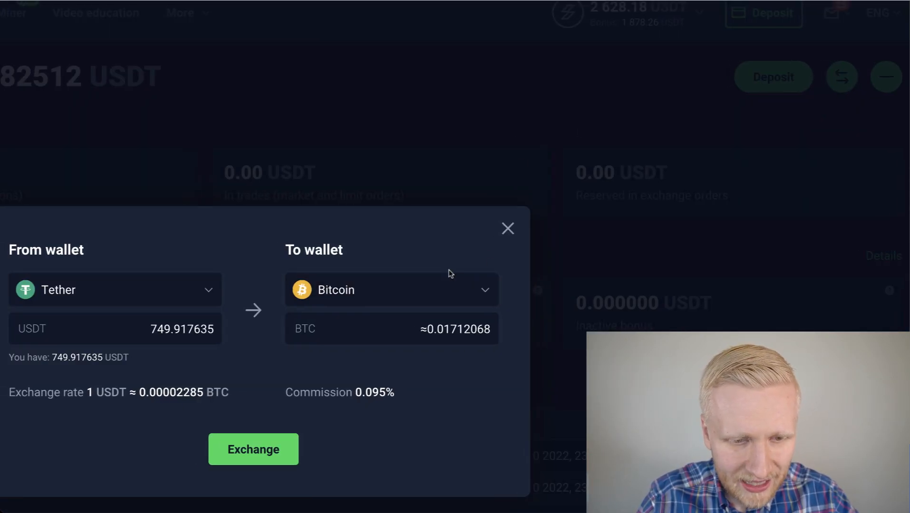
left_click(506, 228)
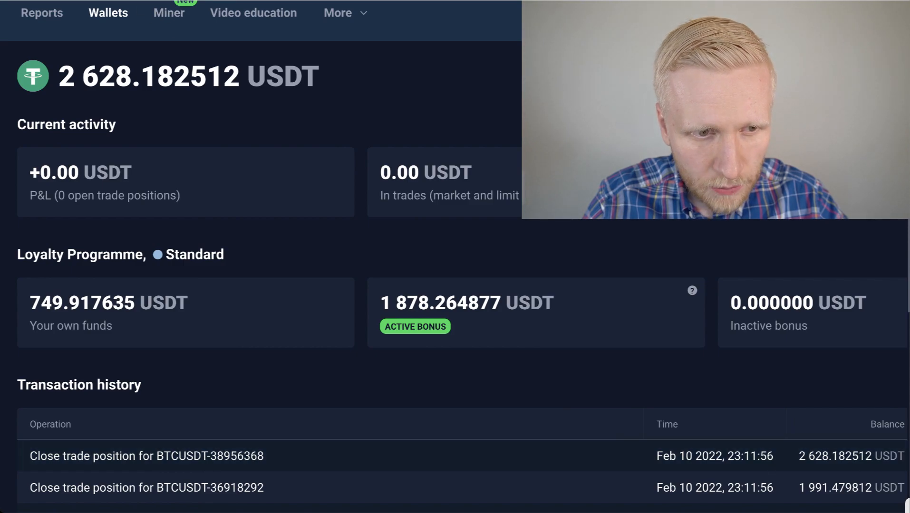
left_click(105, 20)
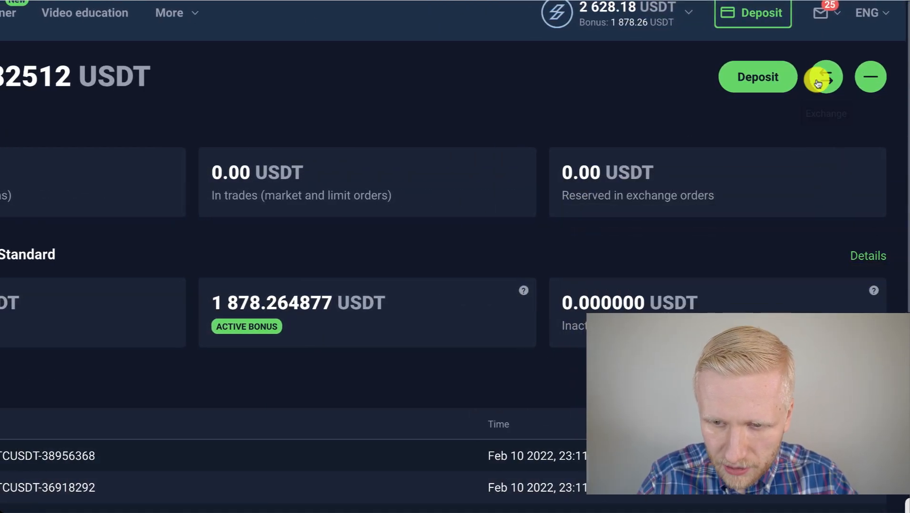
left_click(822, 76)
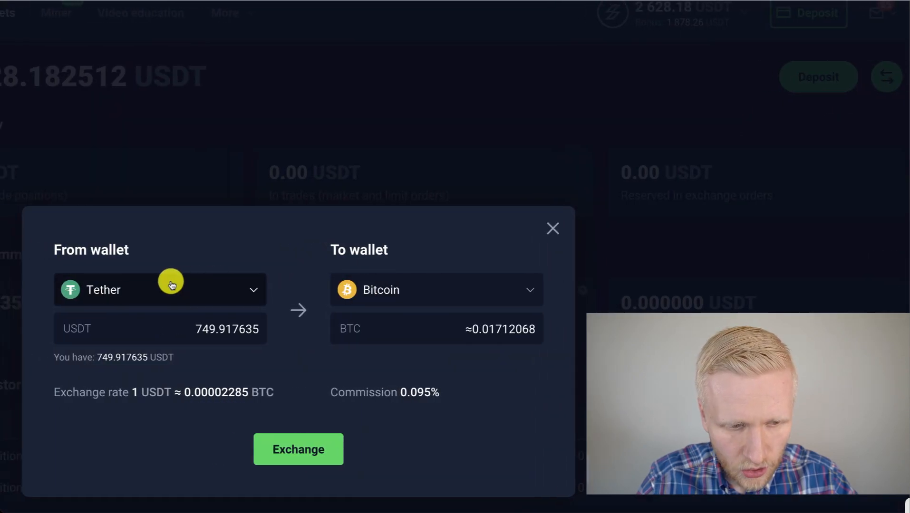
- Choose Stellar (XLM) as the destination wallet, about 3,179.91 XLM
left_click(436, 290)
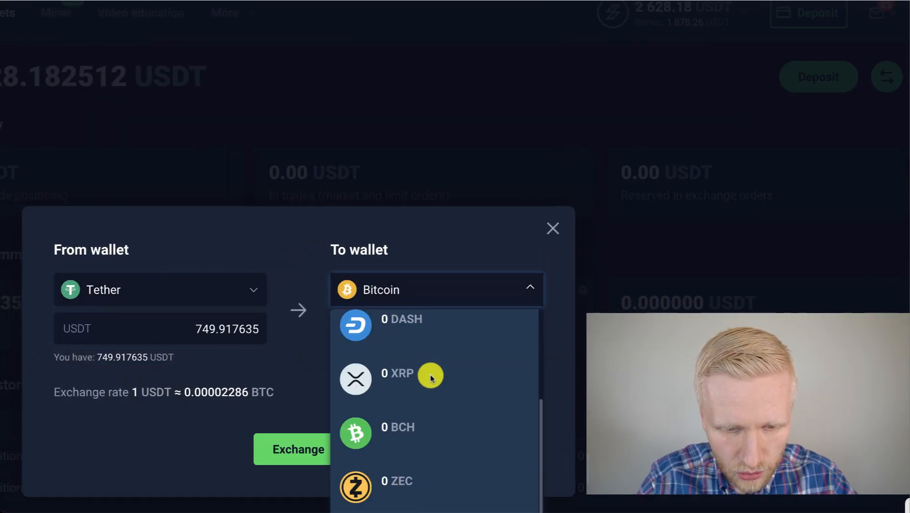
scroll("down", 3)
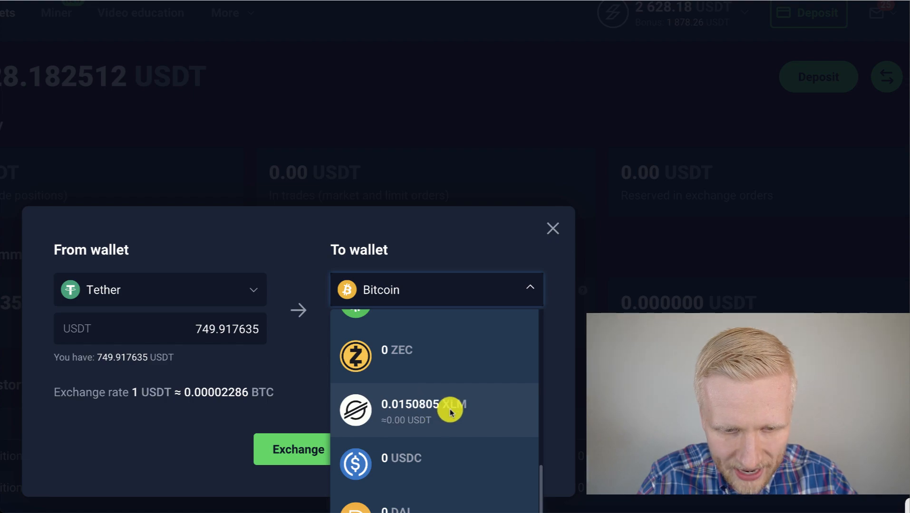
left_click(420, 411)
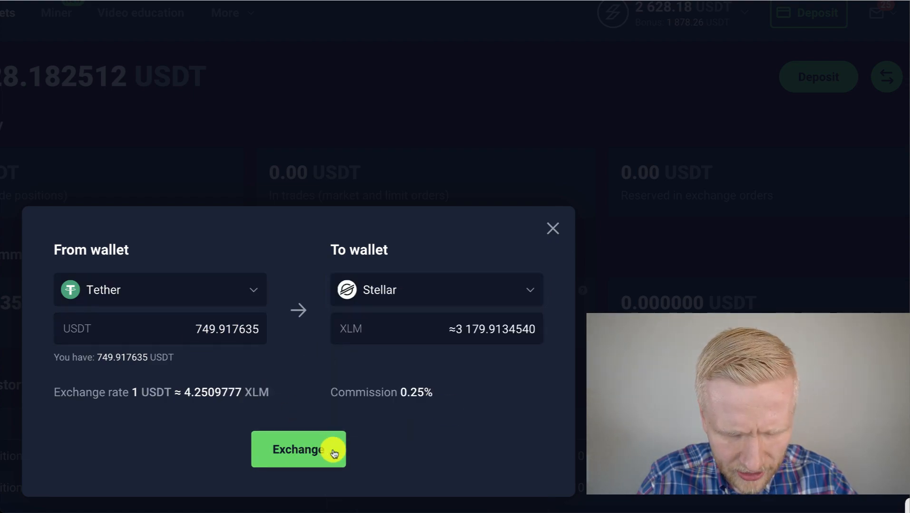
- Confirm the exchange of 749.917635 USDT into about 3,179.91 XLM
left_click(297, 449)
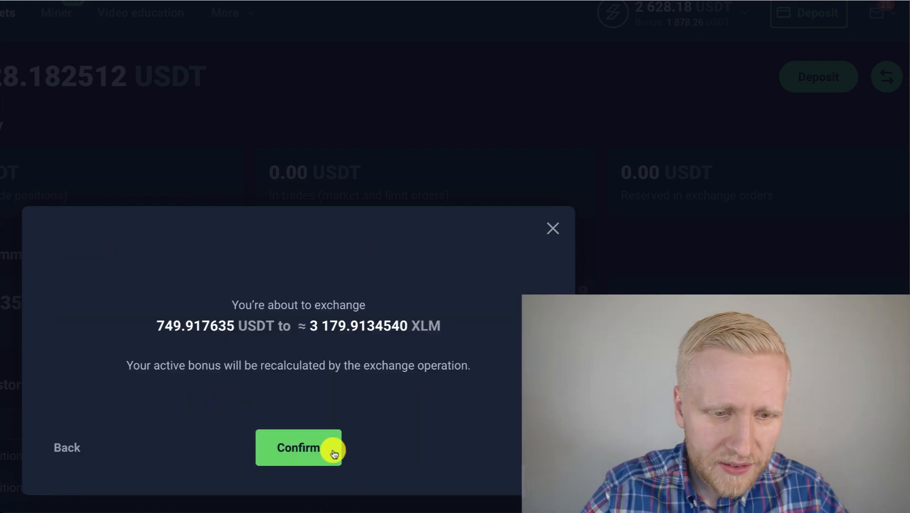
left_click(298, 448)
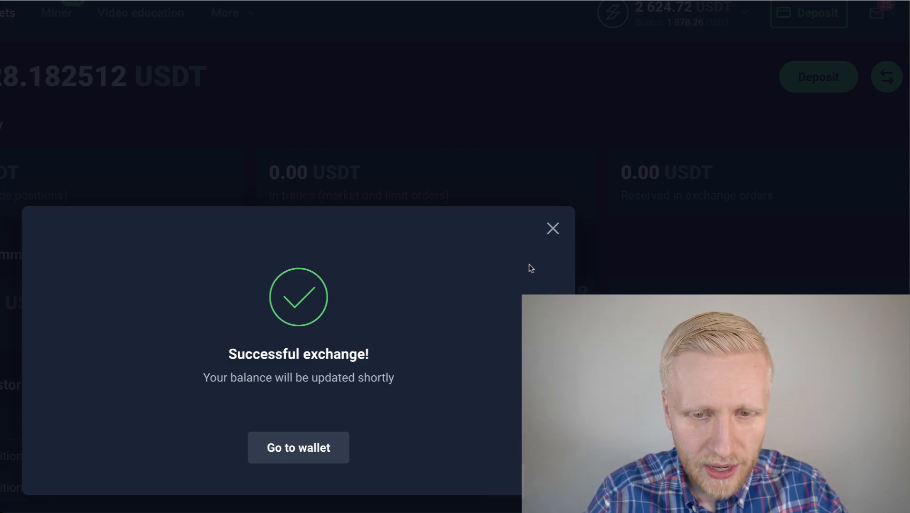
left_click(551, 228)
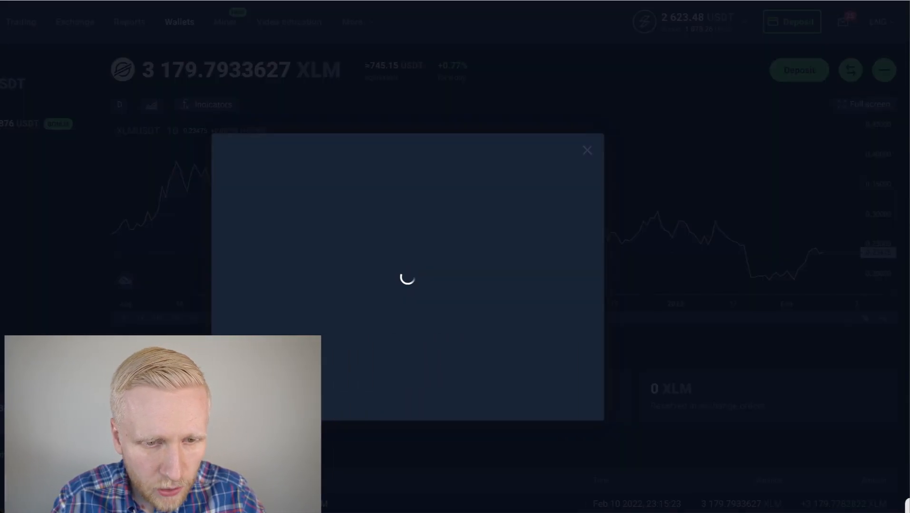
- Open the XLM wallet's withdrawal requests and a BTCUSDT buy trade with the bonus funds
left_click(586, 151)
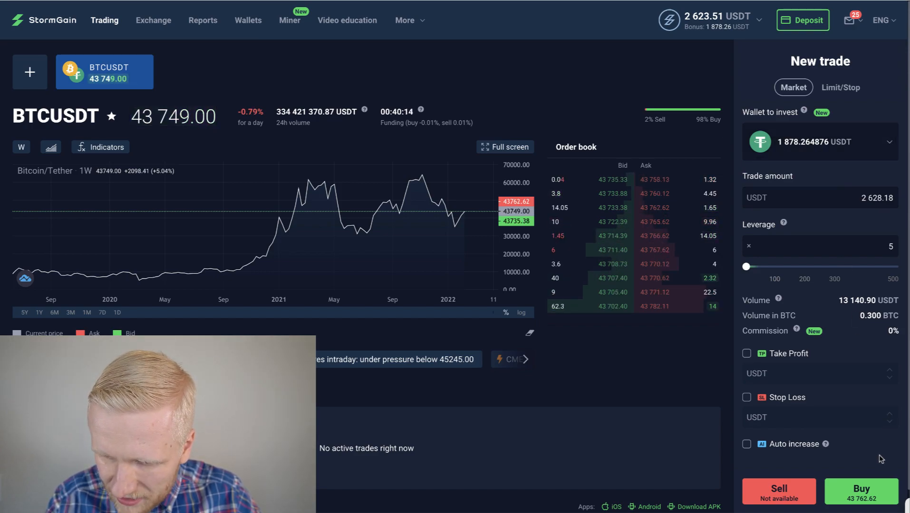
left_click(860, 489)
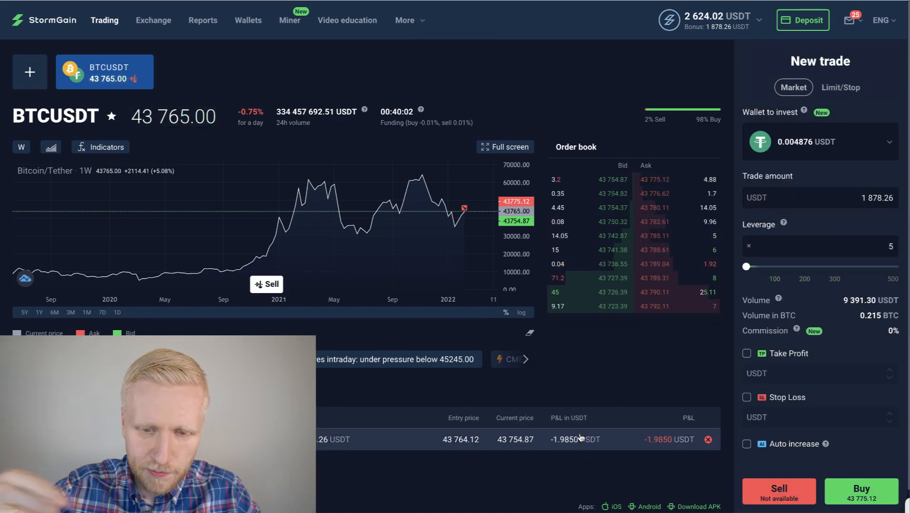
mouse_move(463, 225)
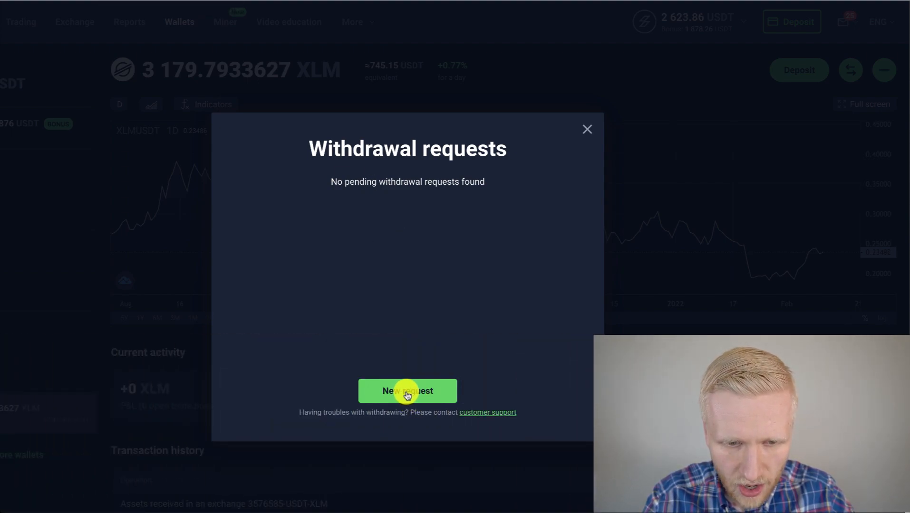
left_click(407, 390)
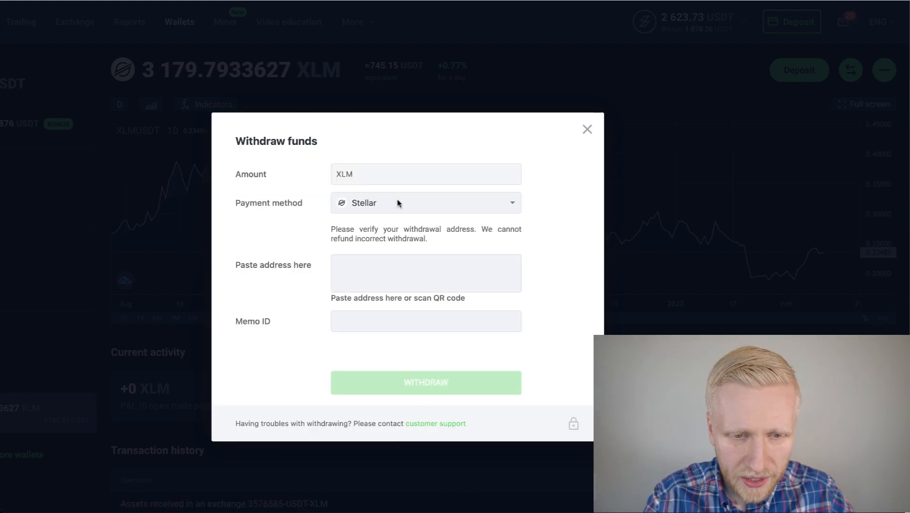
mouse_move(635, 10)
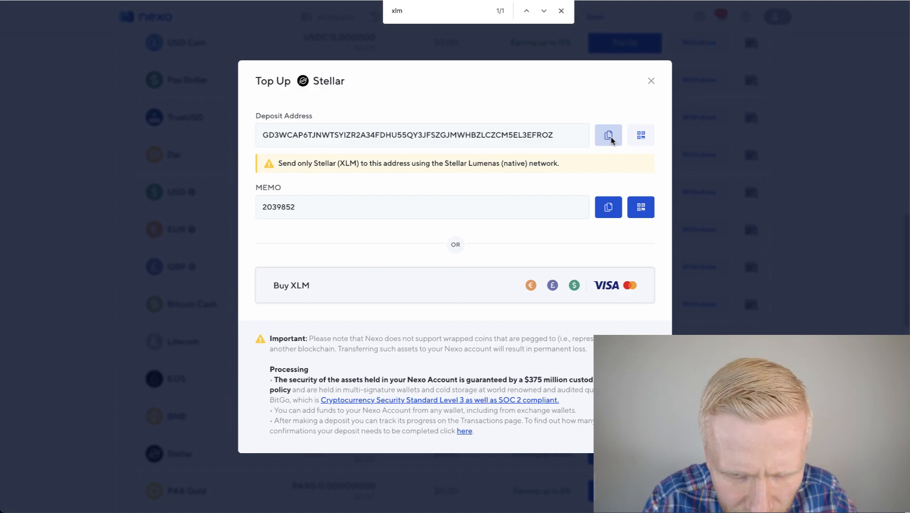
left_click(607, 134)
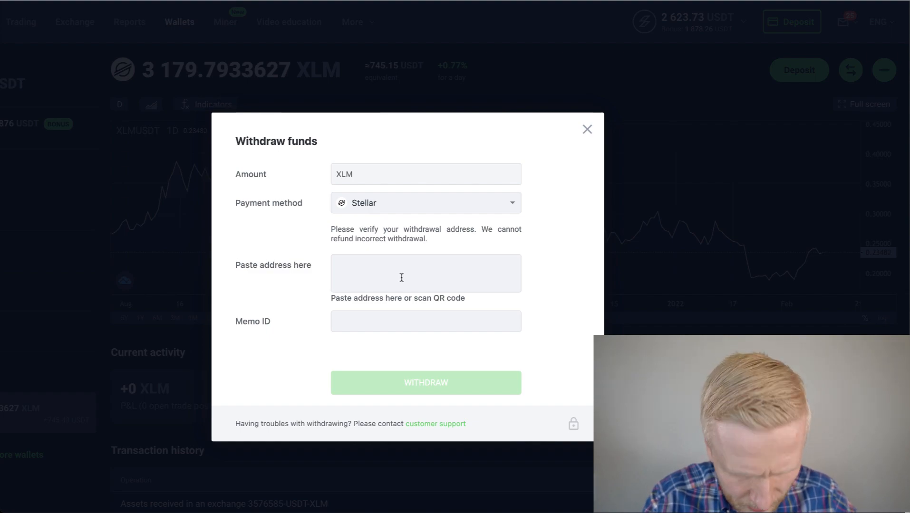
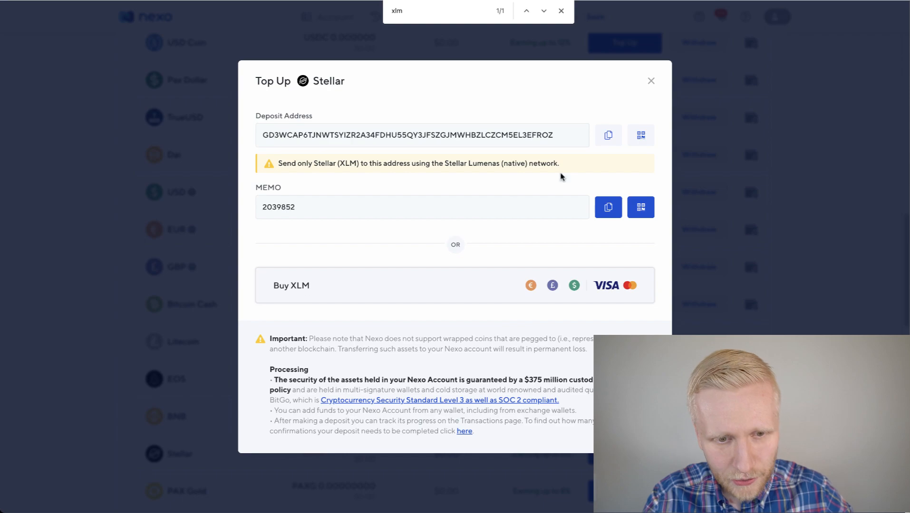
left_click(608, 207)
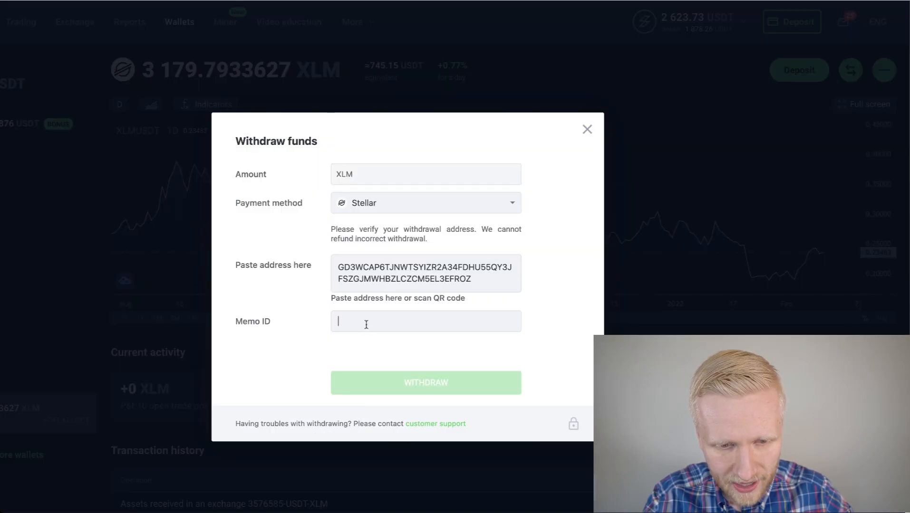
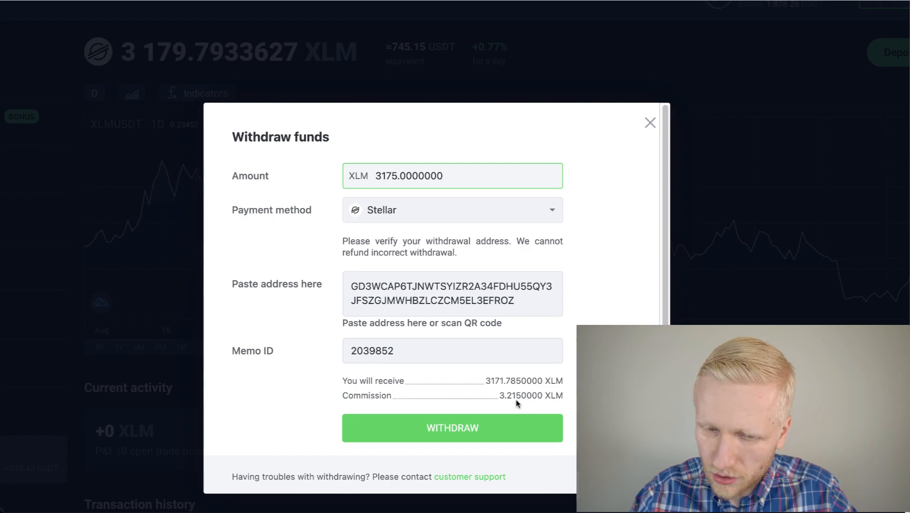
left_click(452, 428)
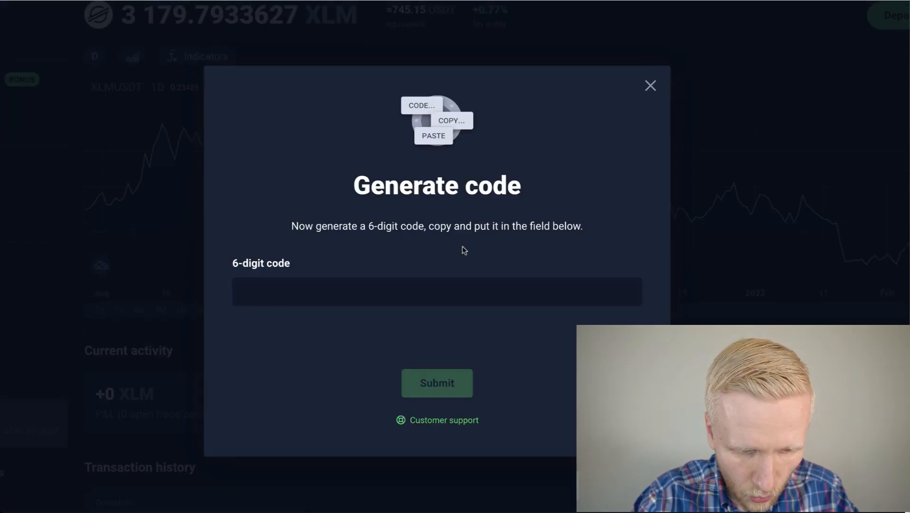
- Focus the 6-digit verification code field for the XLM withdrawal
left_click(649, 85)
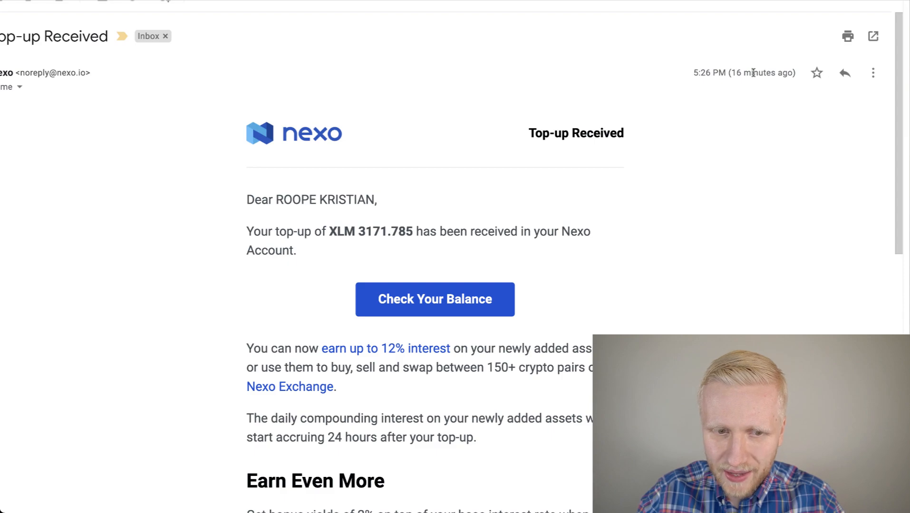
- Open the Nexo 'Top-up Received' email confirming the 3,171.785 XLM deposit
double_click(752, 72)
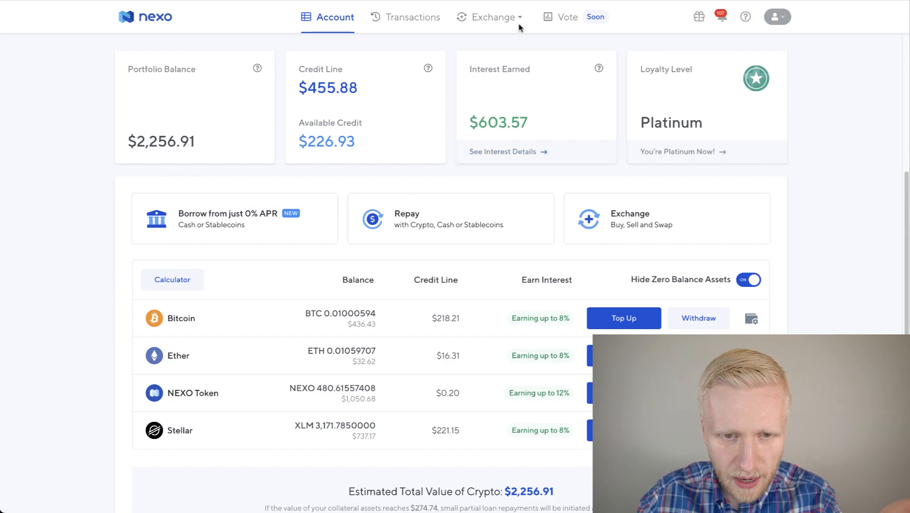
mouse_move(374, 447)
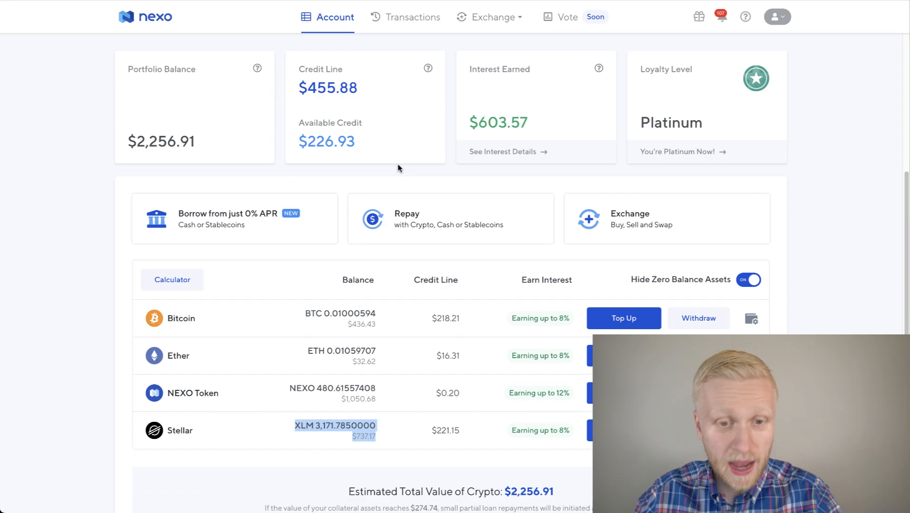
mouse_move(428, 68)
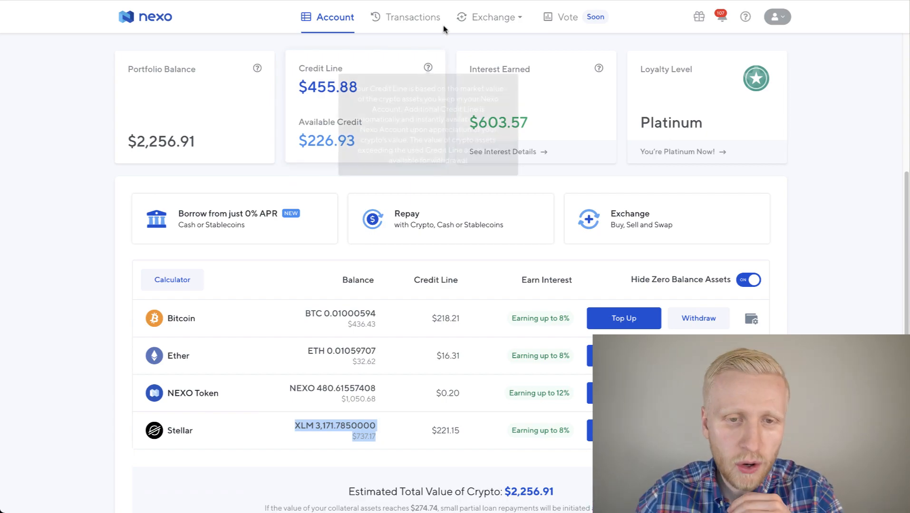
- Start a swap of the full 3,171.785 XLM balance to BTC and preview the exchange
left_click(493, 17)
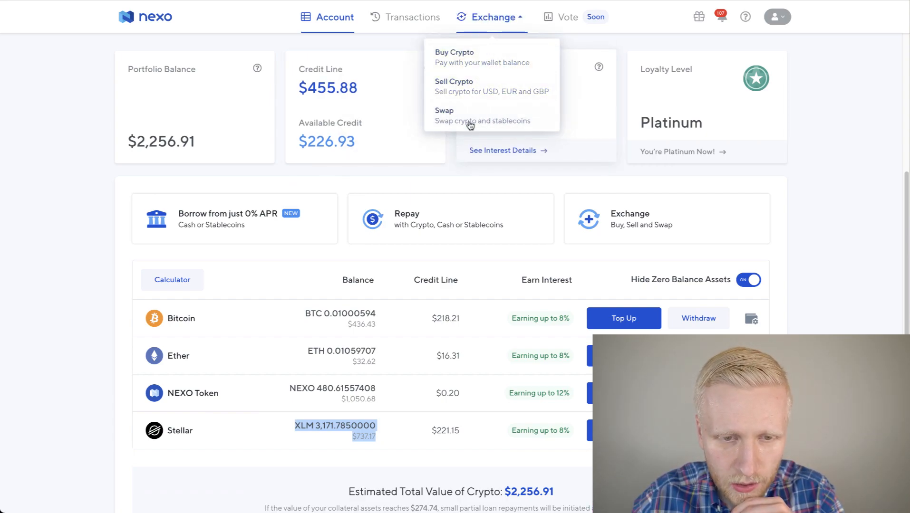
left_click(444, 110)
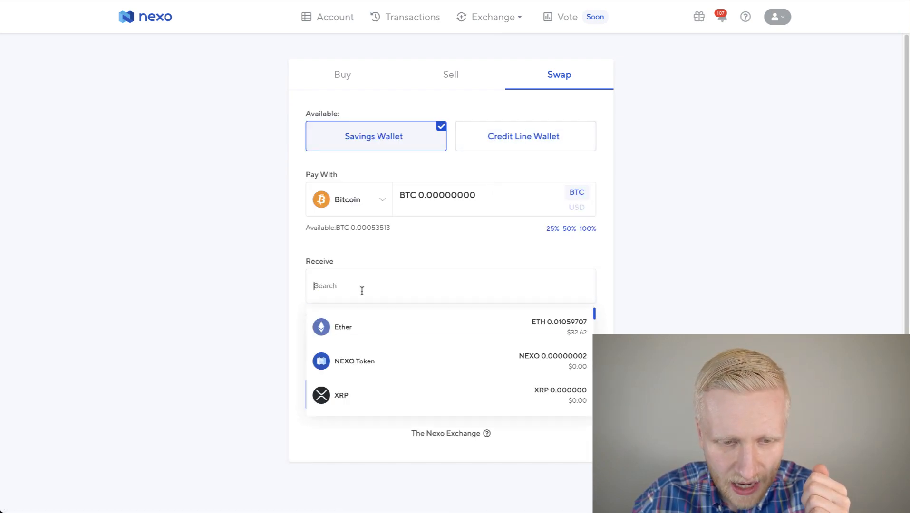
scroll("down", 3)
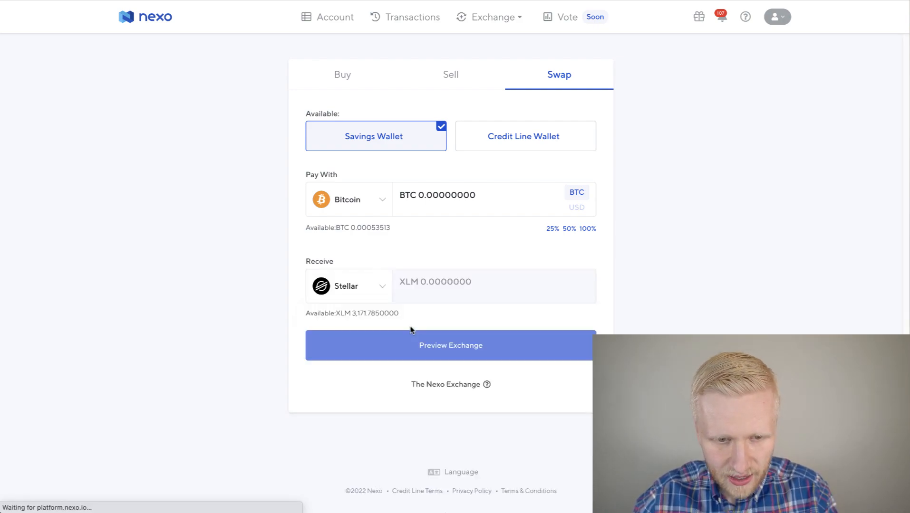
left_click(450, 345)
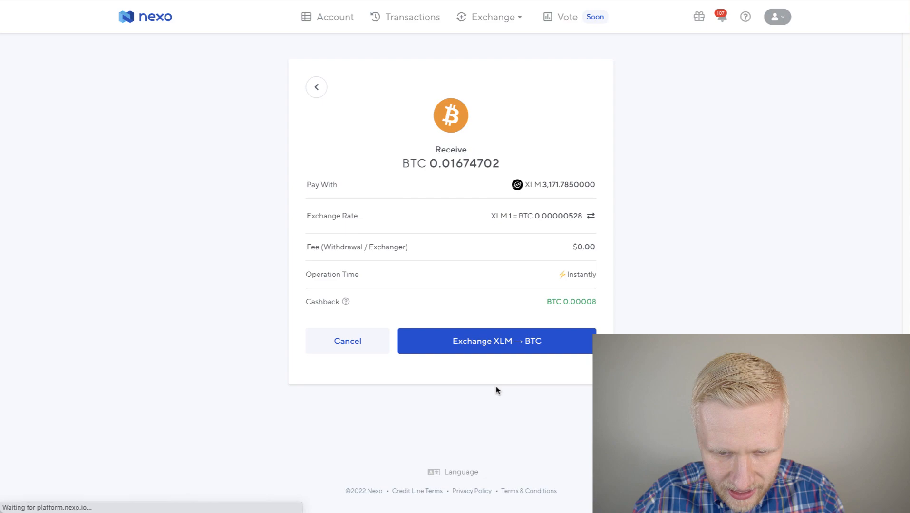
- Confirm the exchange into 0.01674702 BTC with cashback and return to the account overview
left_click(496, 341)
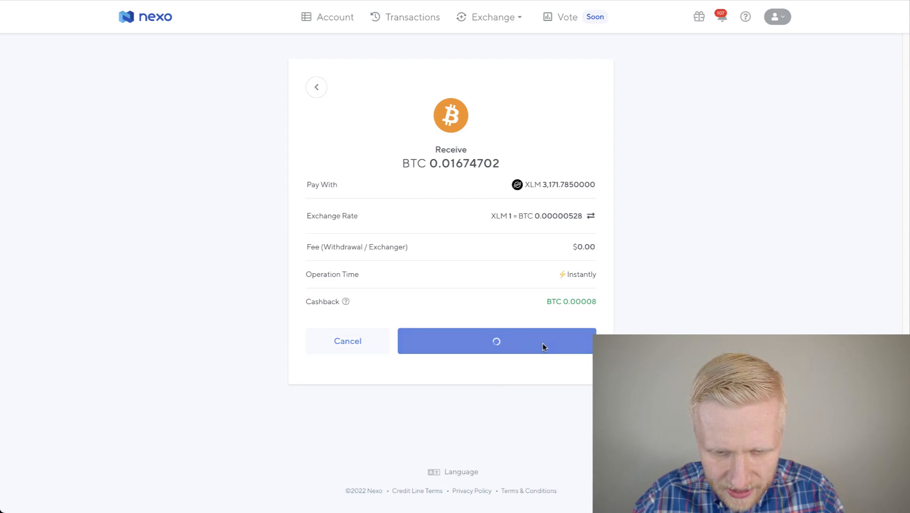
left_click(495, 342)
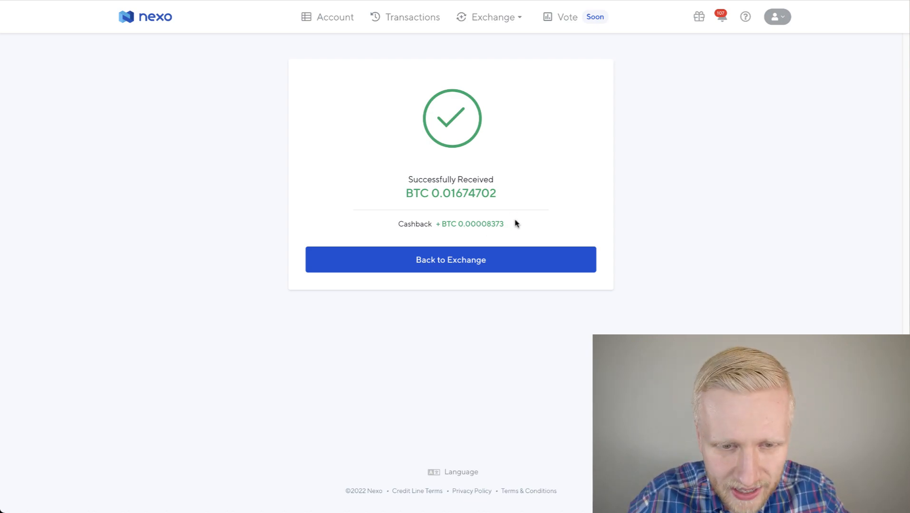
mouse_move(424, 249)
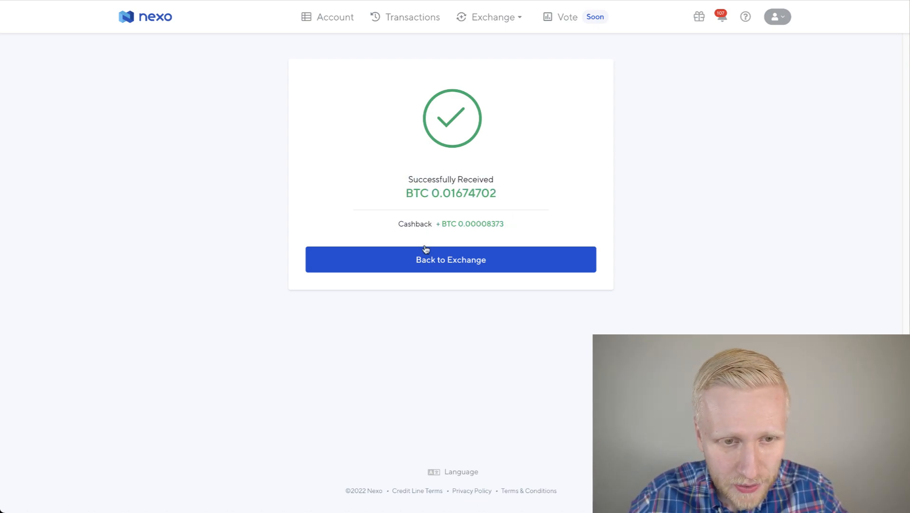
left_click(450, 259)
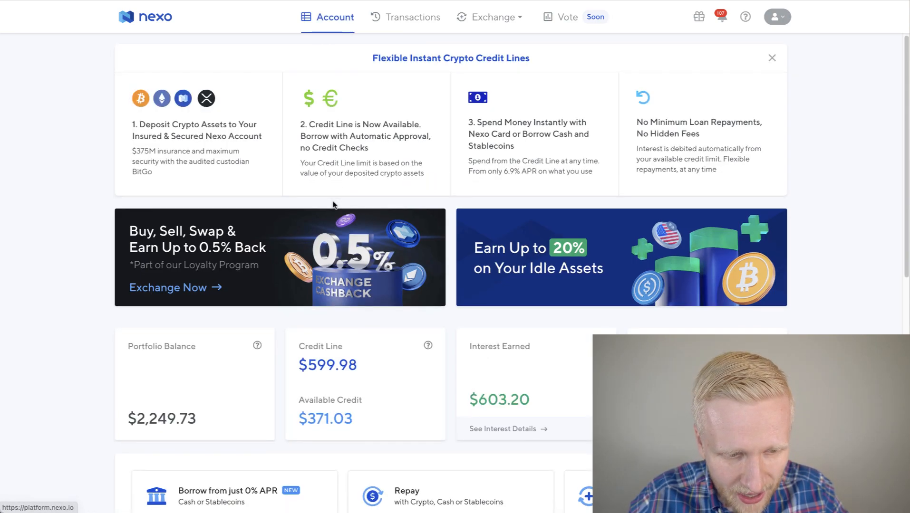
scroll("down", 3)
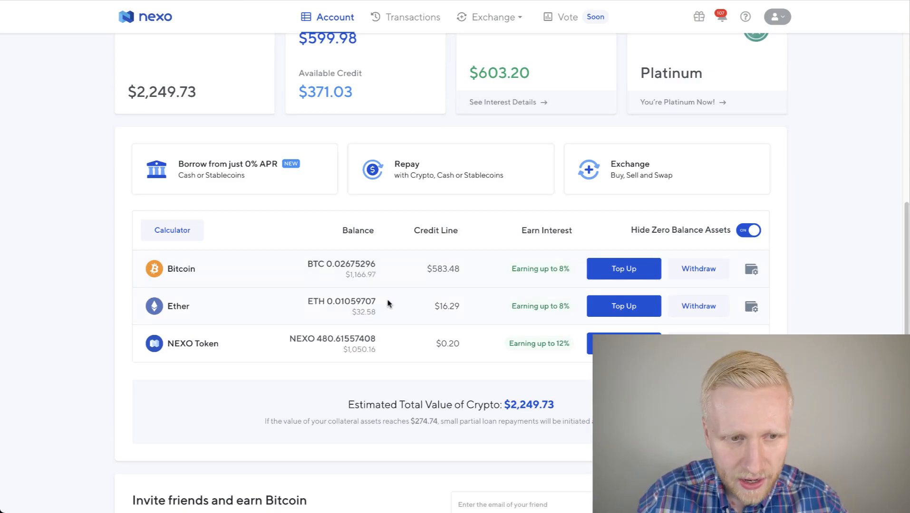
scroll("up", 3)
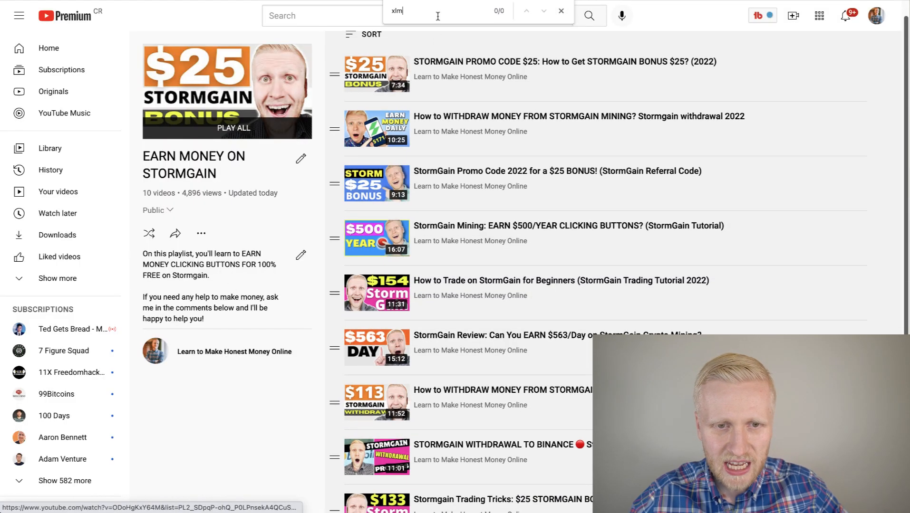
- Search the playlist page for 'with' to highlight the withdrawal video titles
type("with")
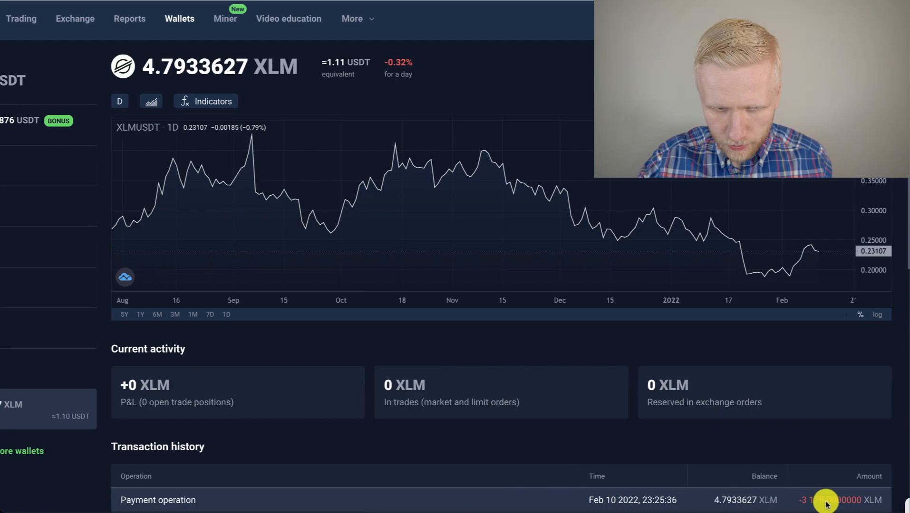
mouse_move(754, 439)
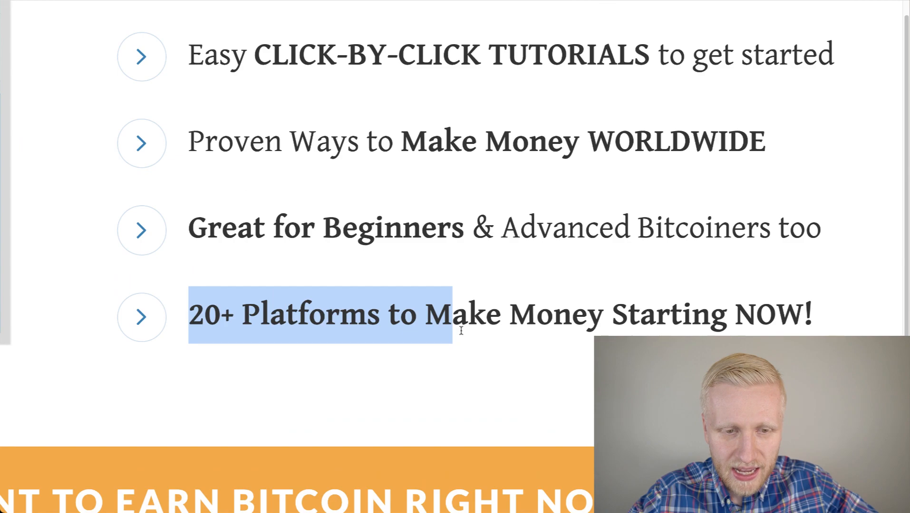
- Reveal the Ultimate Bitcoin Guide link in the description, then go to the channel's playlists page
scroll("down", 3)
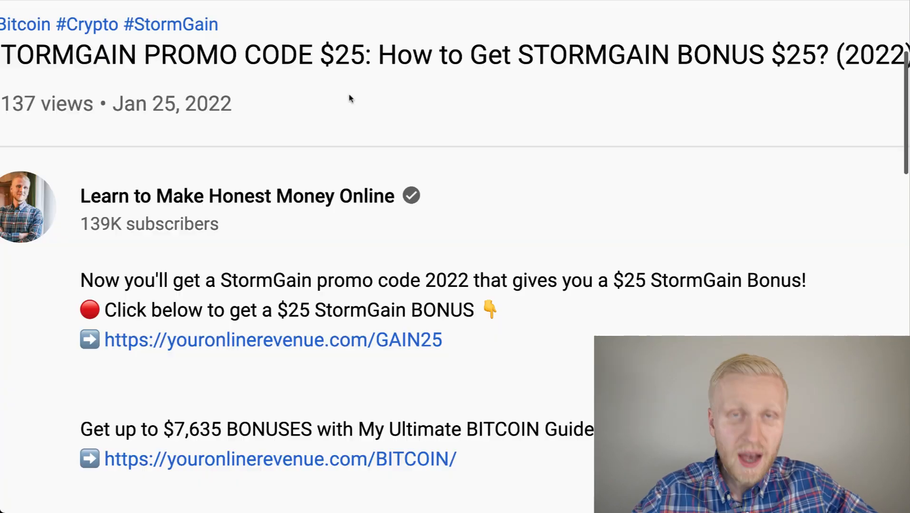
mouse_move(180, 195)
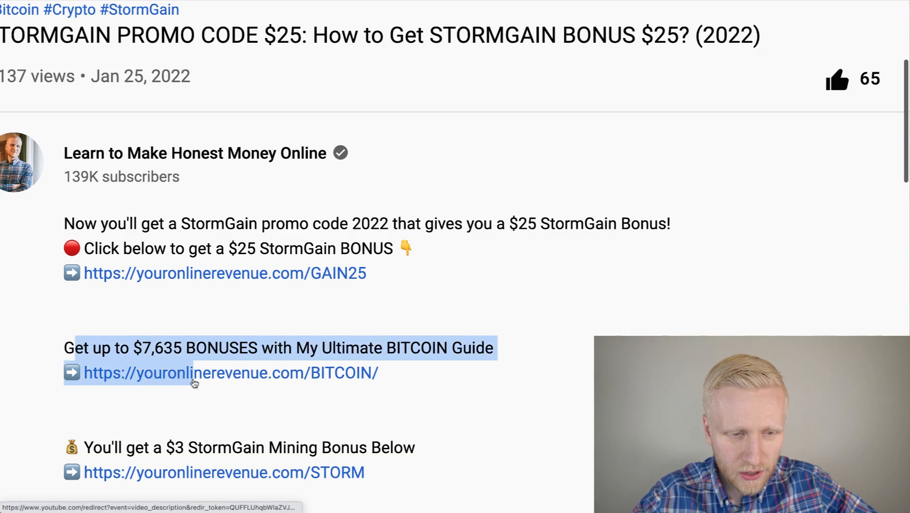
left_click(229, 372)
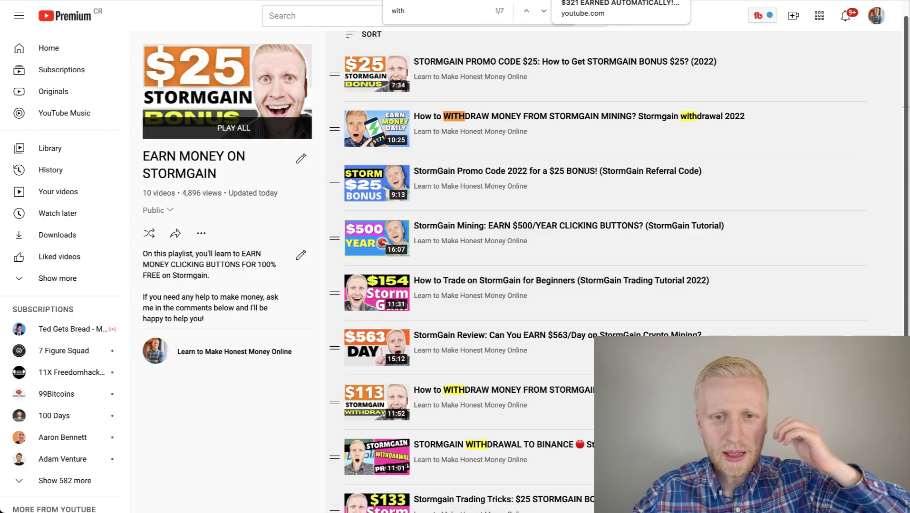
scroll("down", 3)
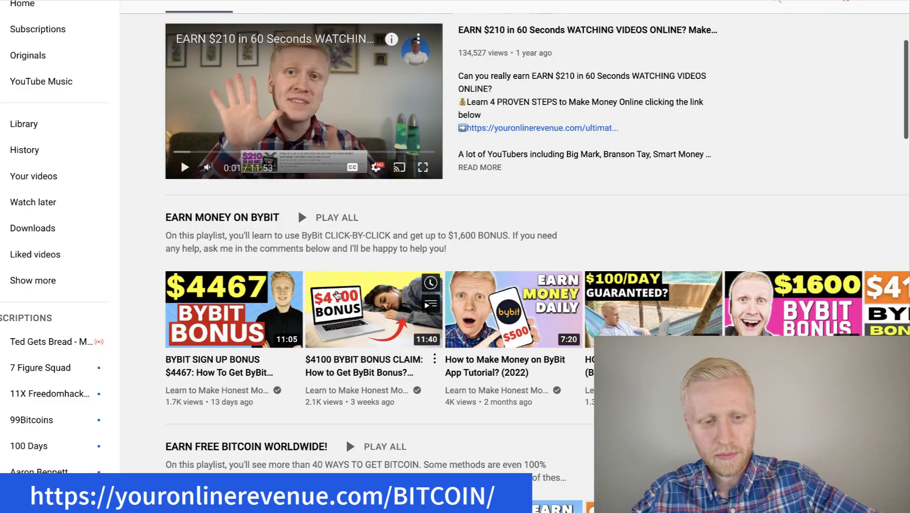